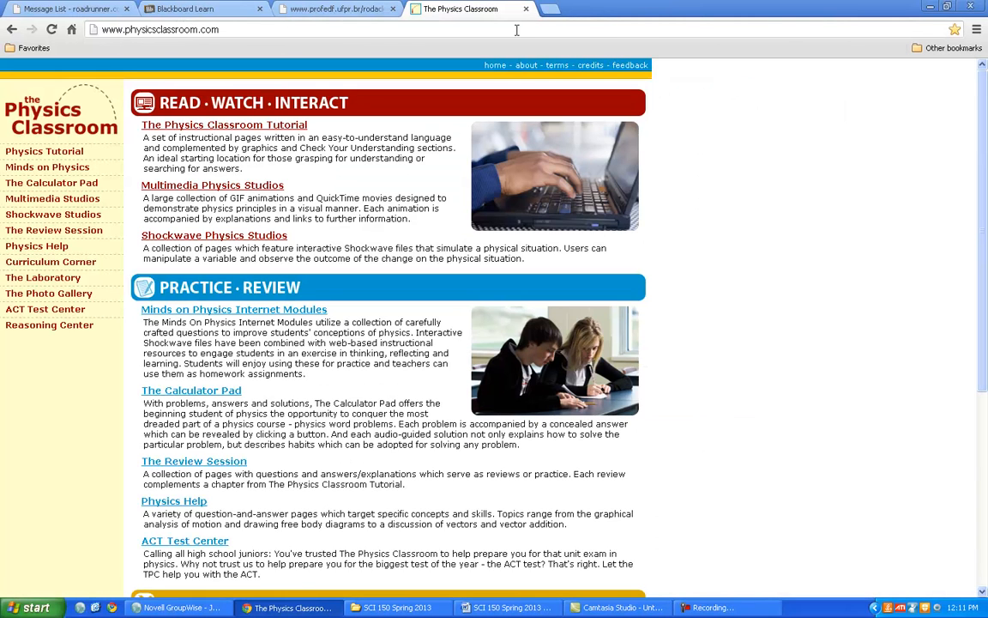
Navigate via Physics Tutorial to the Introduction to the Language of Kinematics lesson.
click(361, 10)
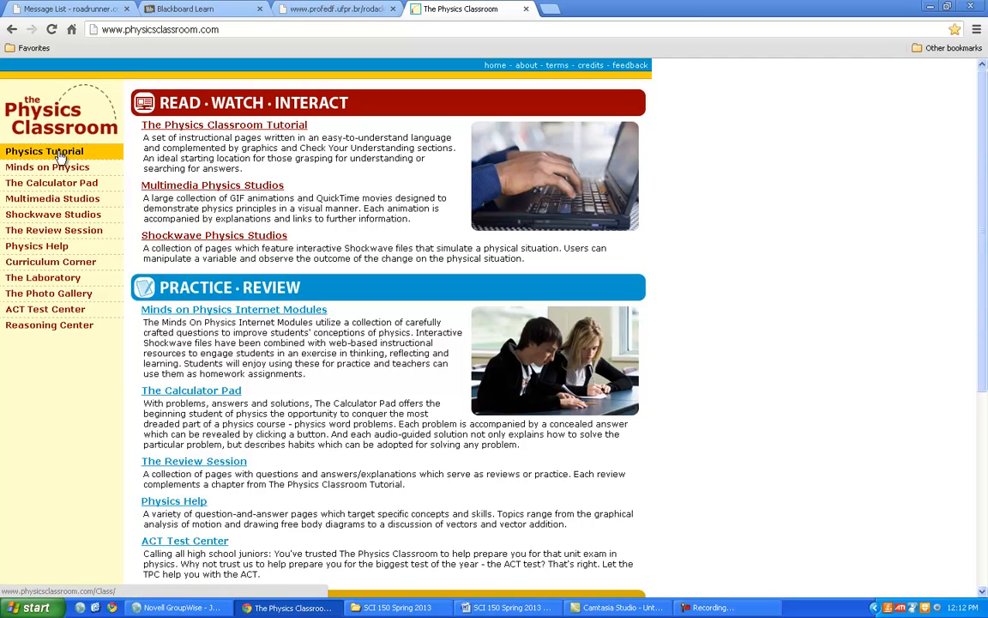
click(45, 151)
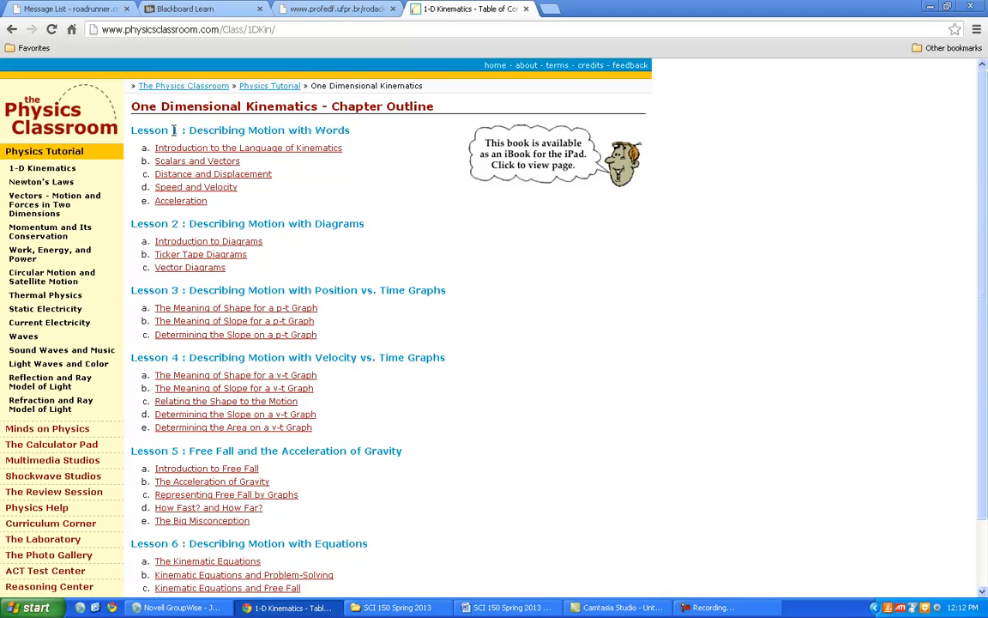
click(247, 148)
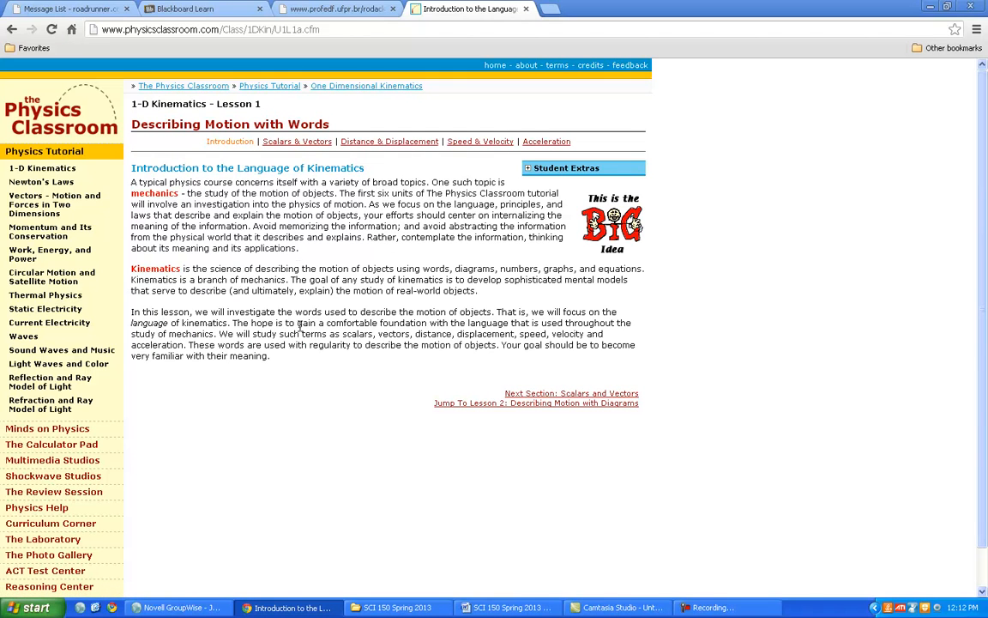
mouse_move(305, 238)
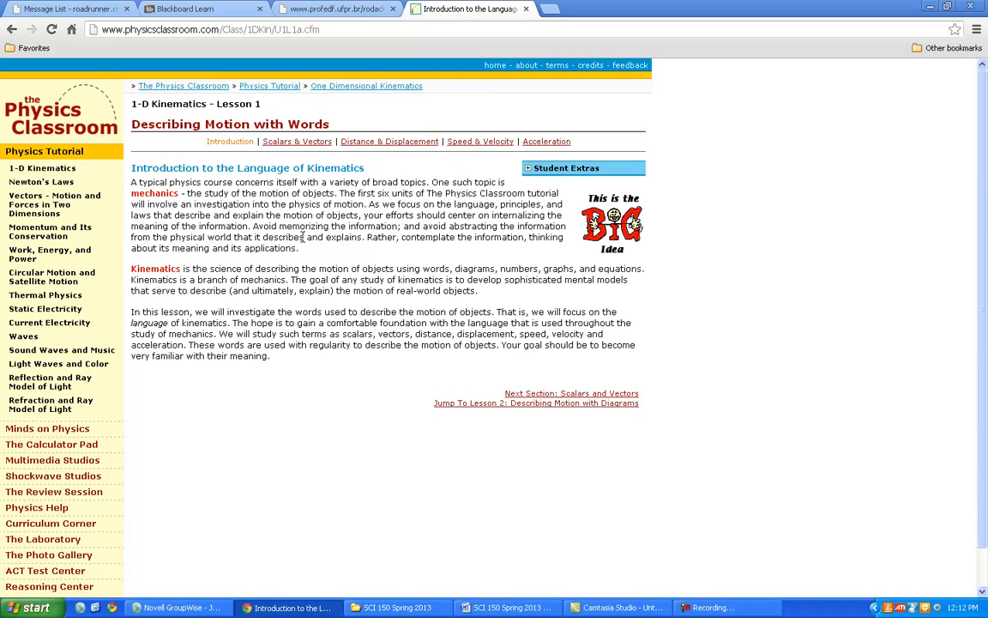
mouse_move(274, 185)
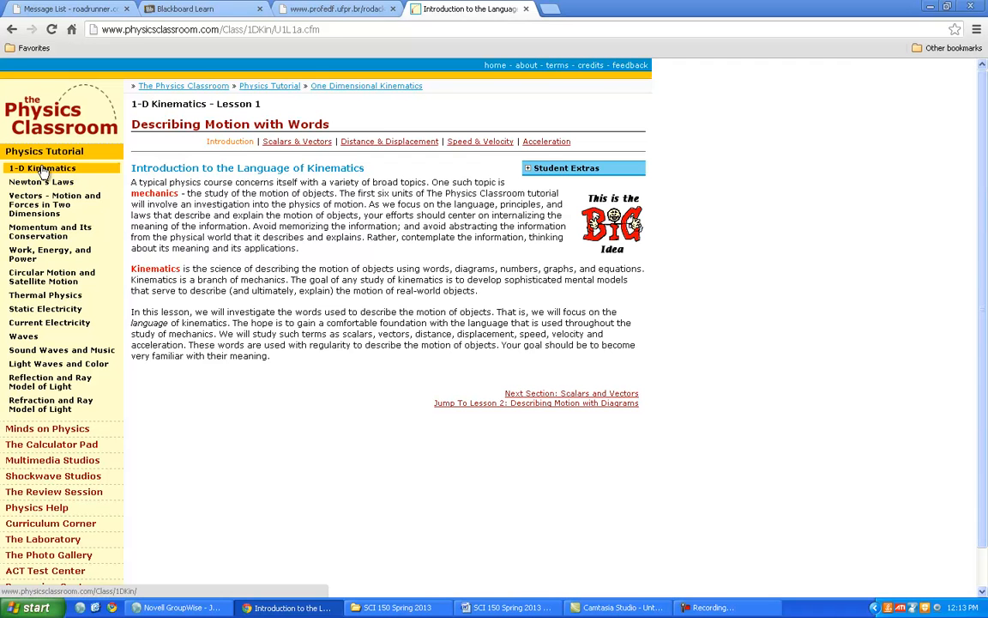
From the 1-D Kinematics outline, reach Lesson 6's Kinematic Equations and the four equations.
click(41, 168)
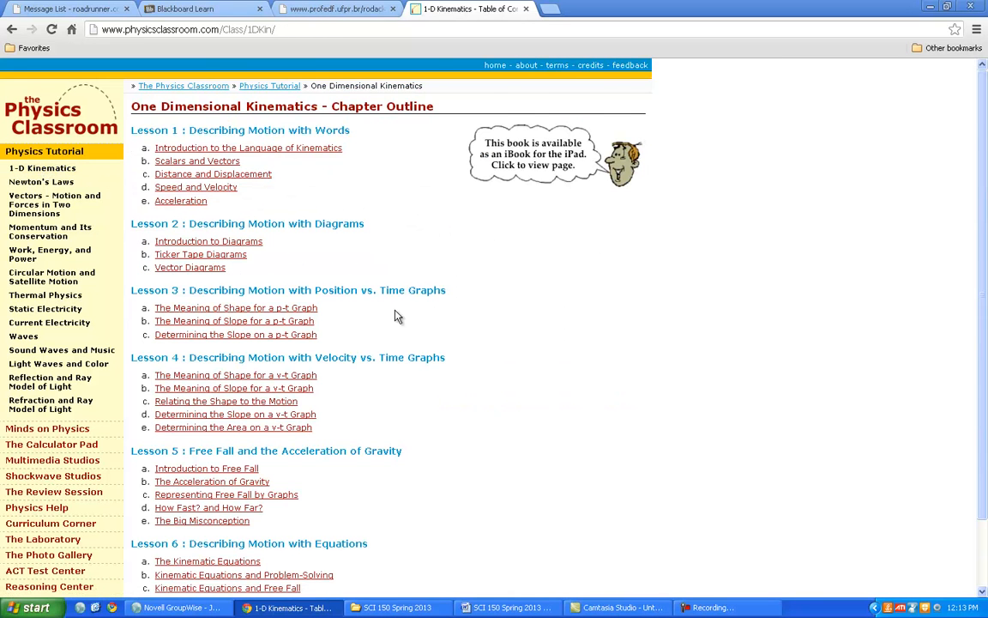
scroll(down, 3)
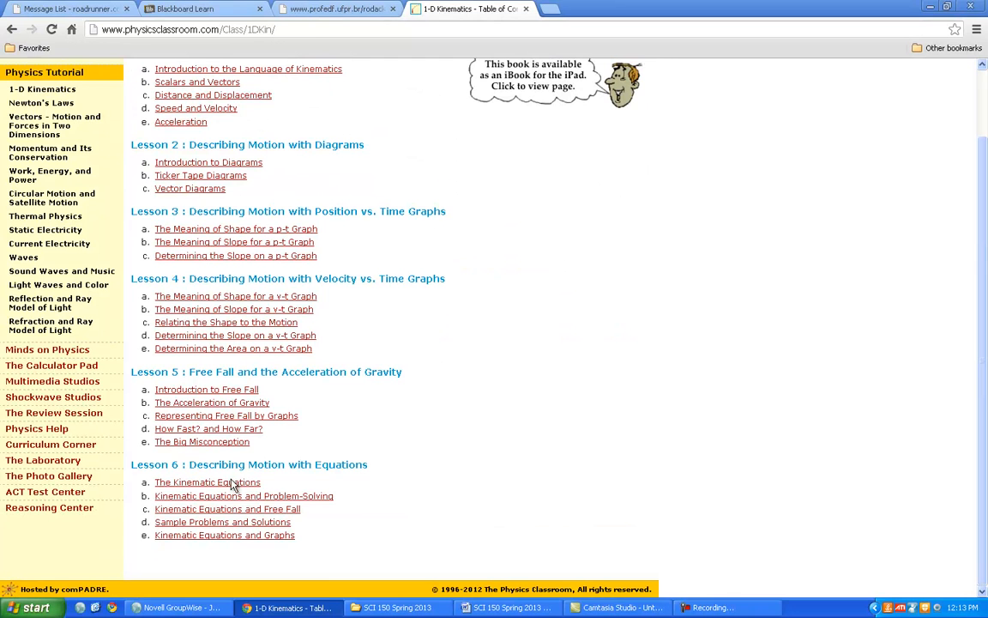
click(206, 482)
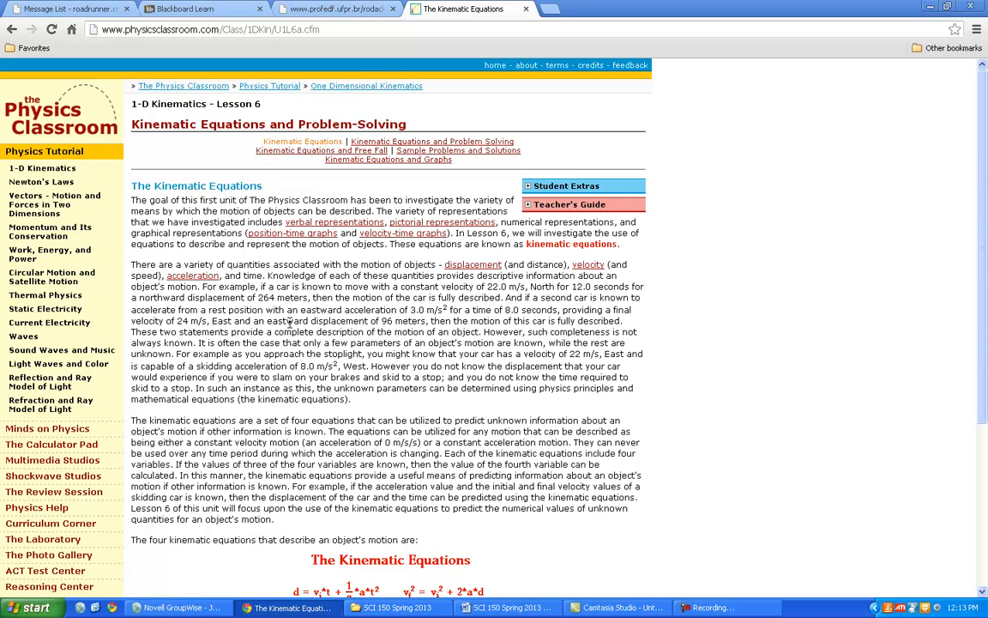
scroll(down, 3)
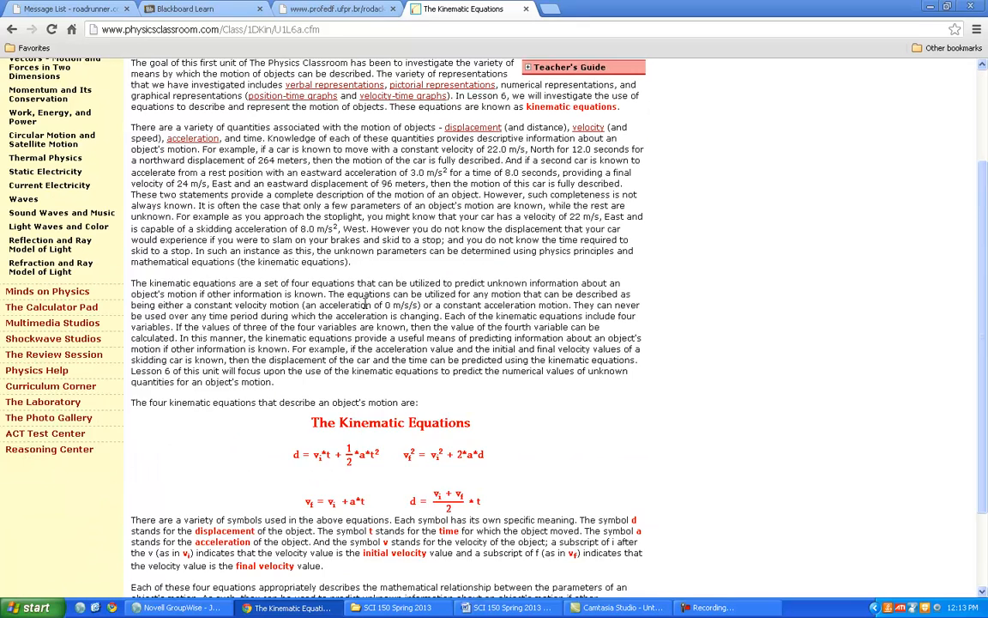
scroll(down, 3)
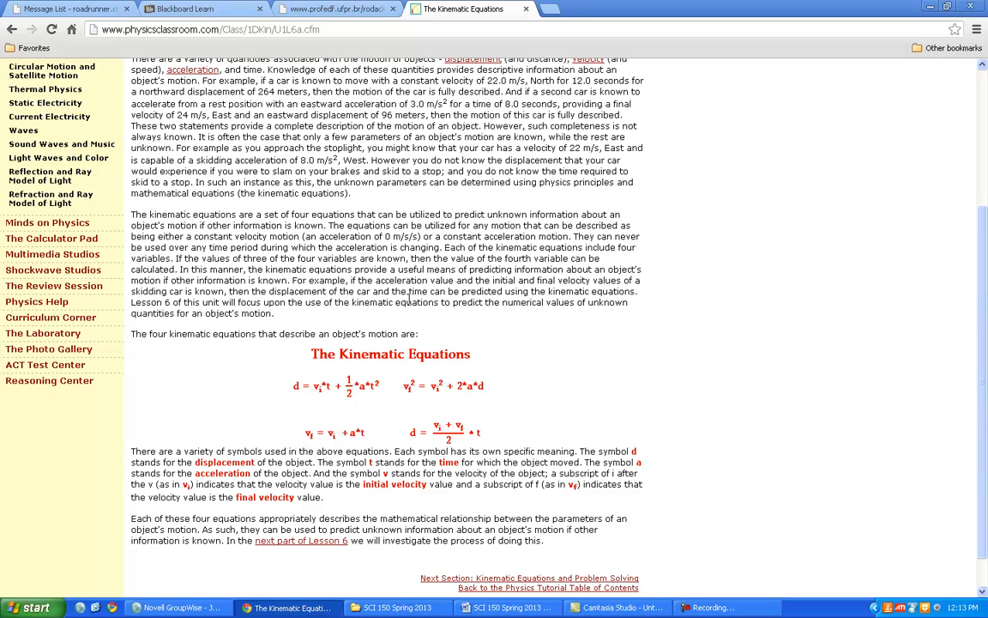
mouse_move(447, 335)
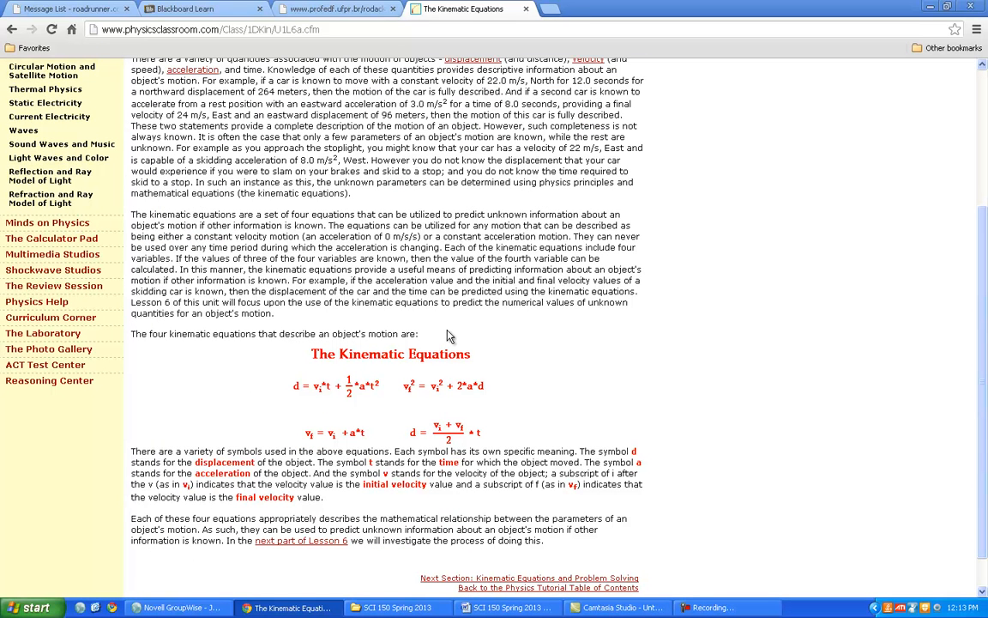
mouse_move(306, 450)
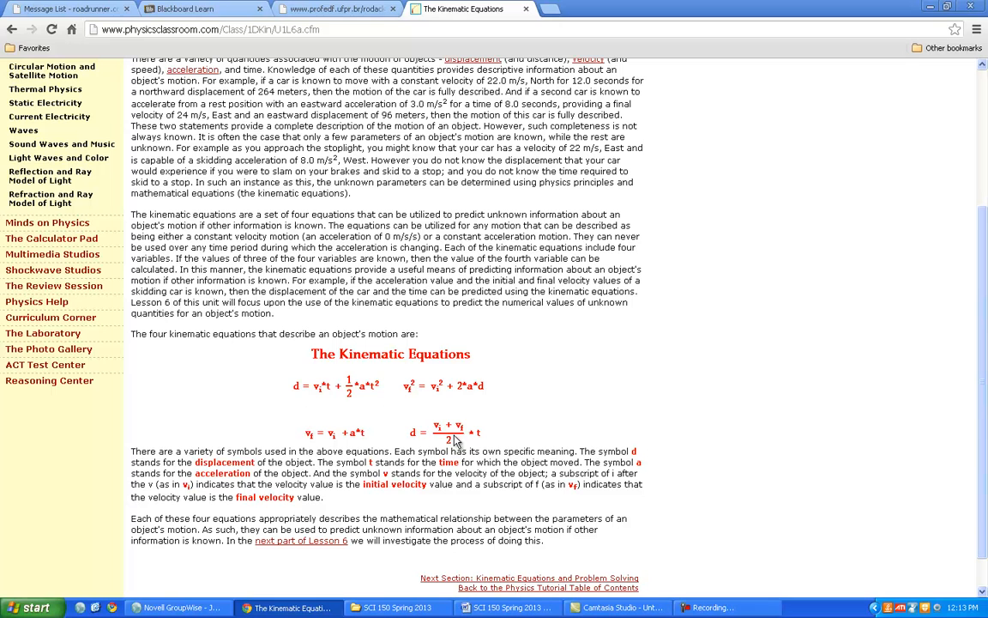
mouse_move(438, 446)
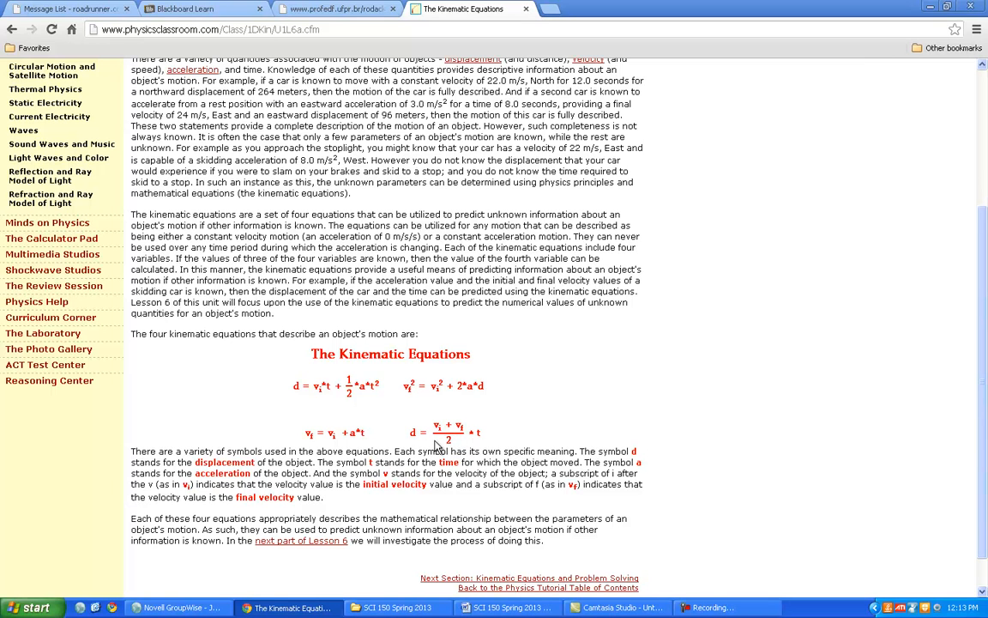
mouse_move(364, 216)
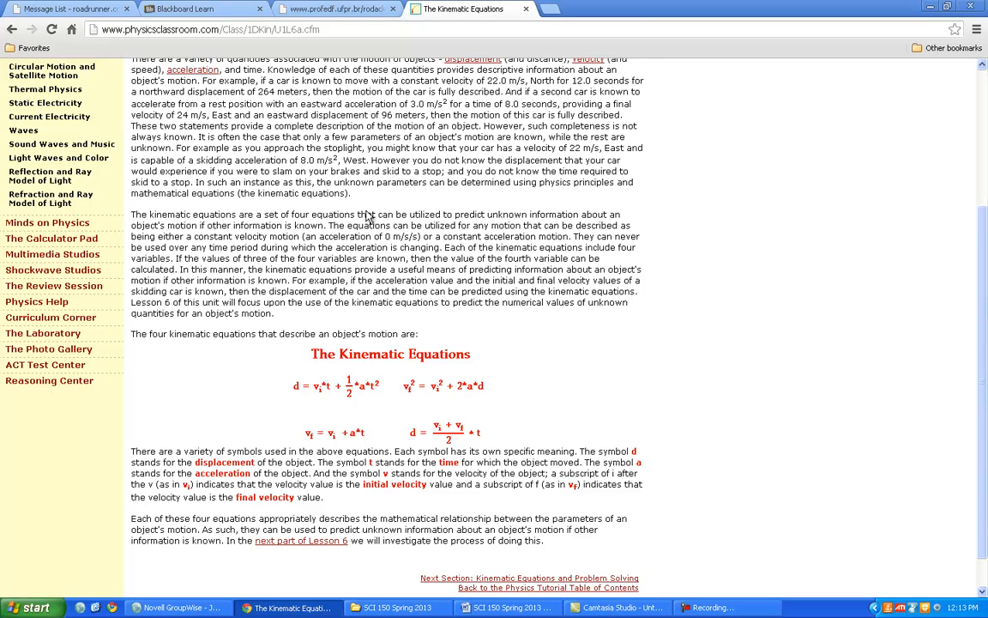
scroll(down, 3)
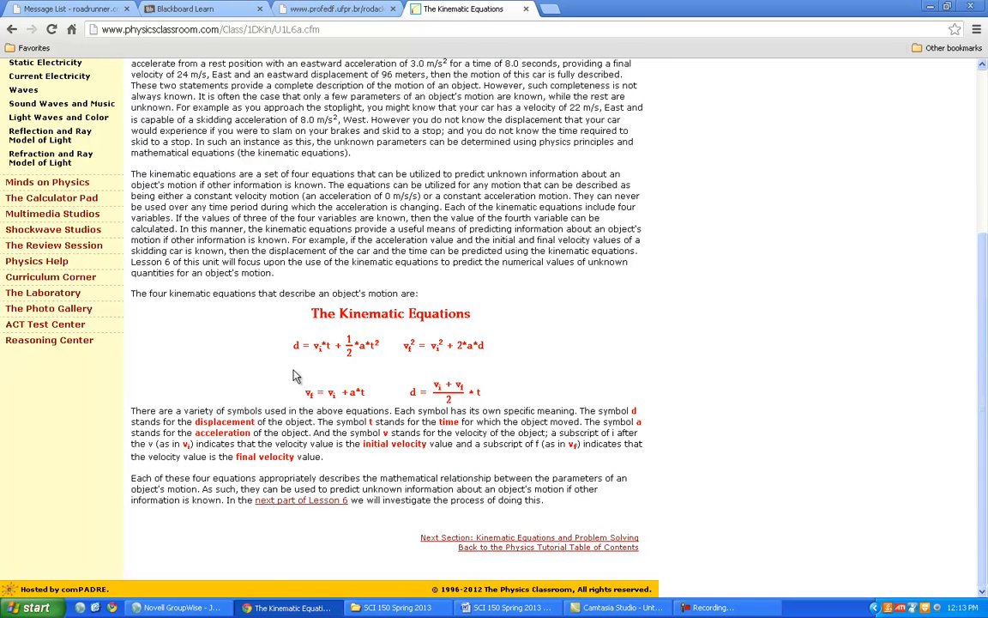
mouse_move(504, 547)
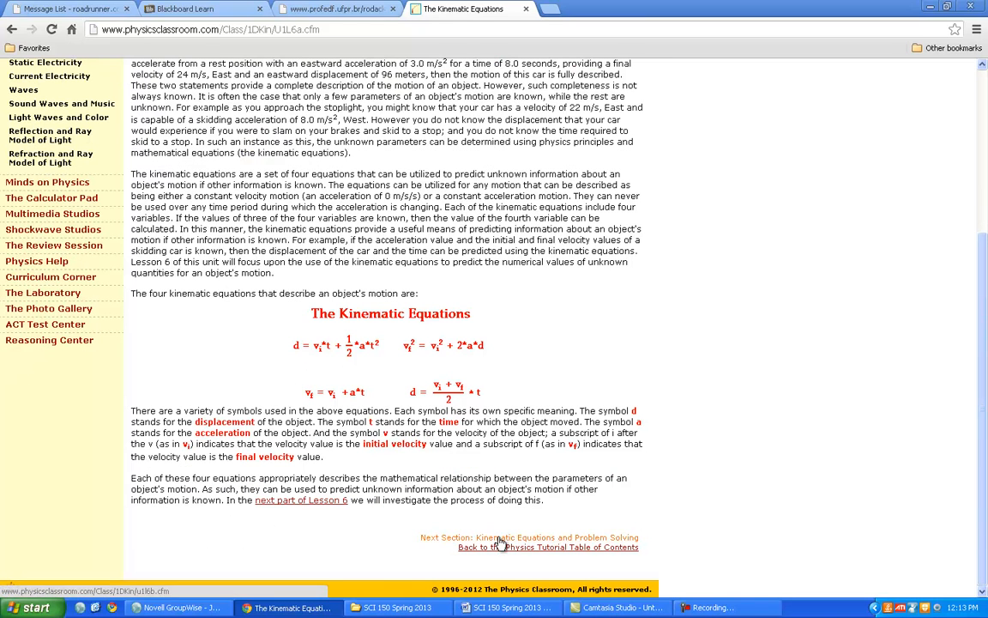
Continue to the Kinematic Equations and Problem-Solving section and review Example A (d = 56.3 m).
click(556, 537)
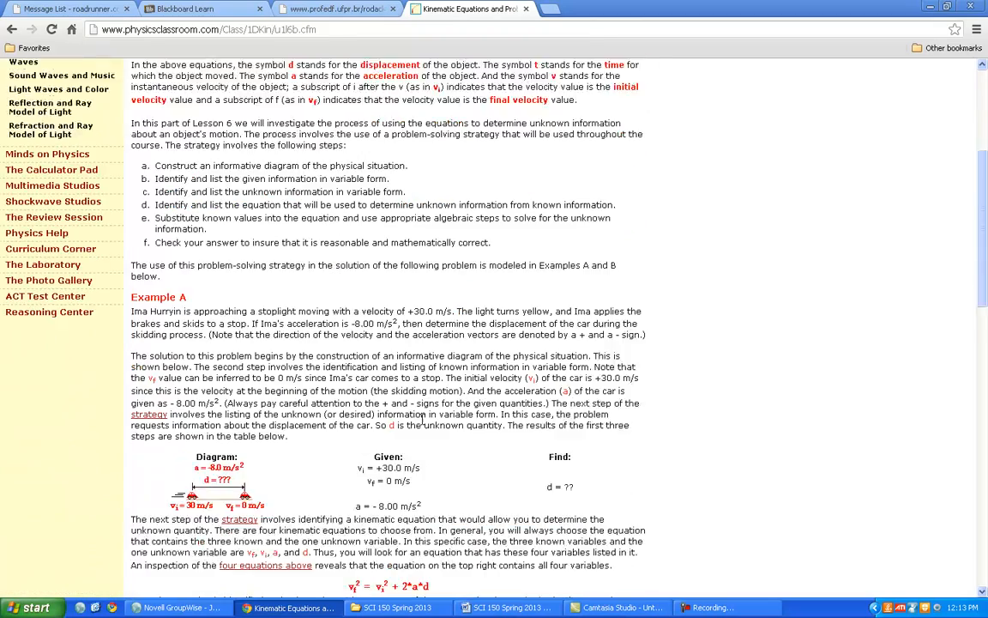
scroll(down, 3)
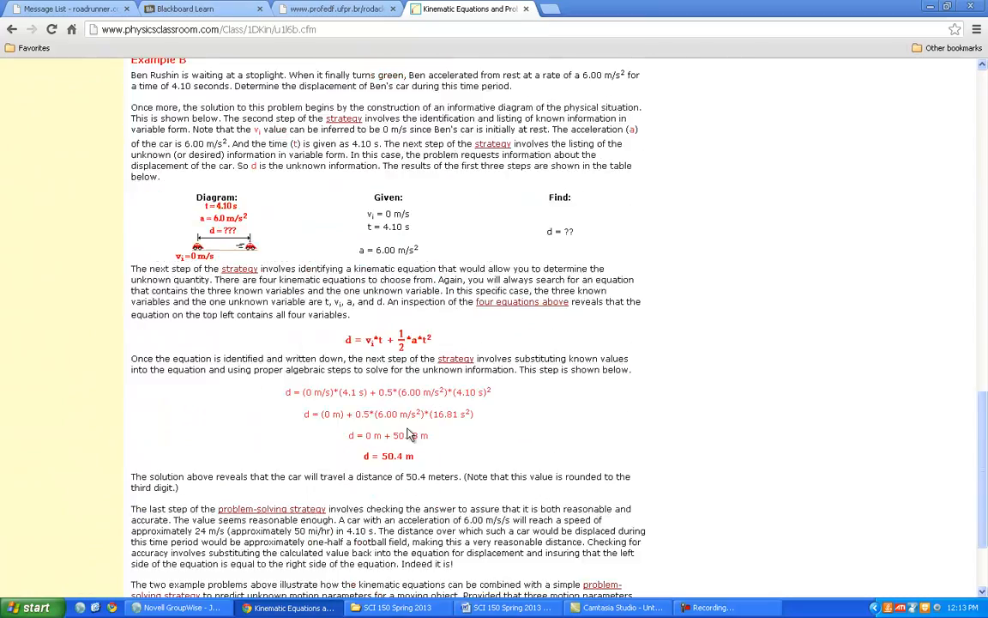
scroll(down, 3)
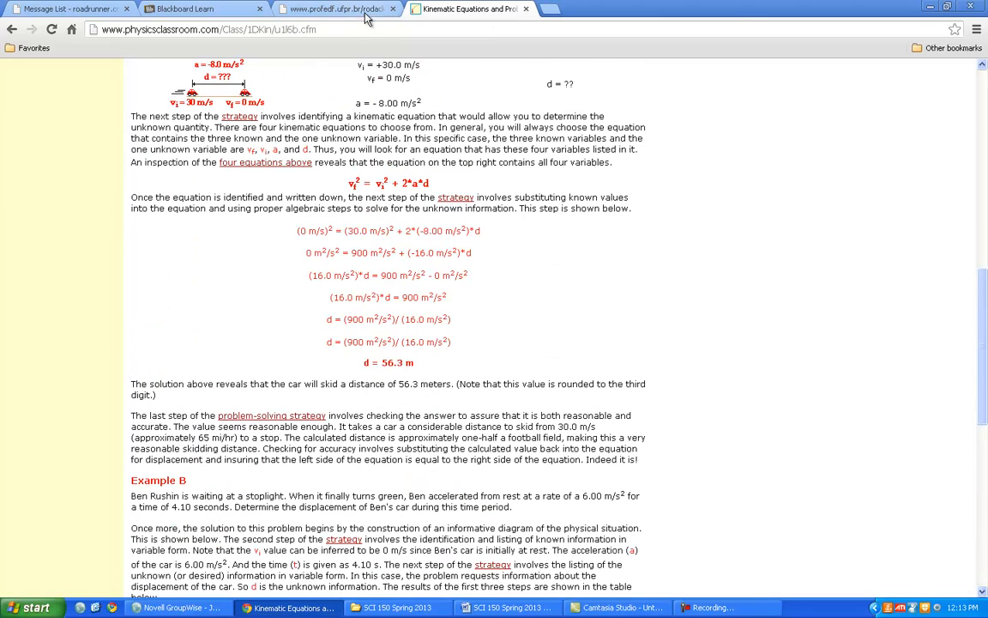
In the profedf.ufpr.br textbook PDF, read chapter 6's Newton's laws pages through Figures 6.4 and 6.5.
click(335, 11)
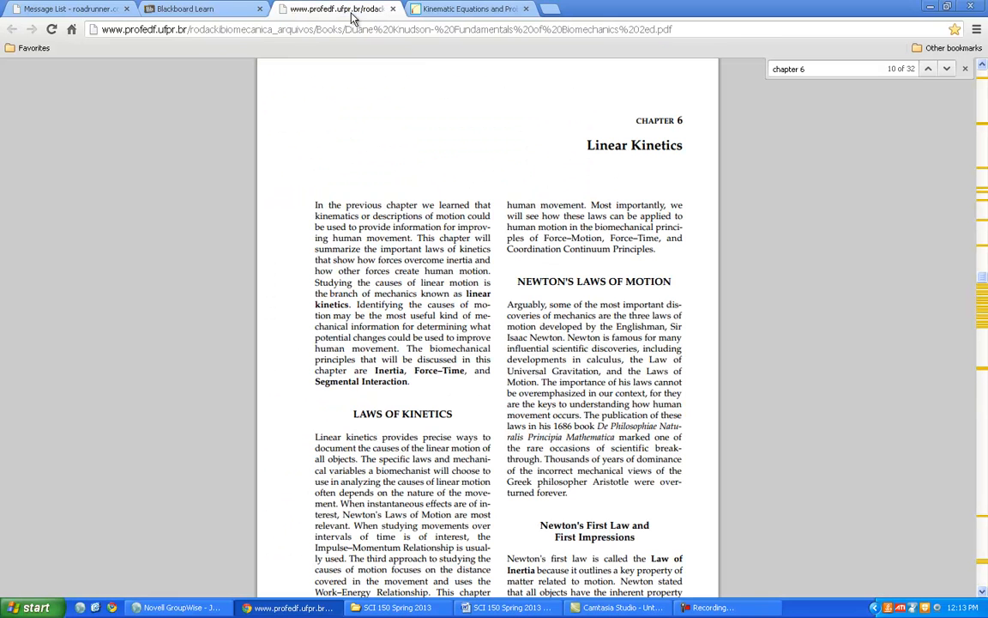
mouse_move(506, 247)
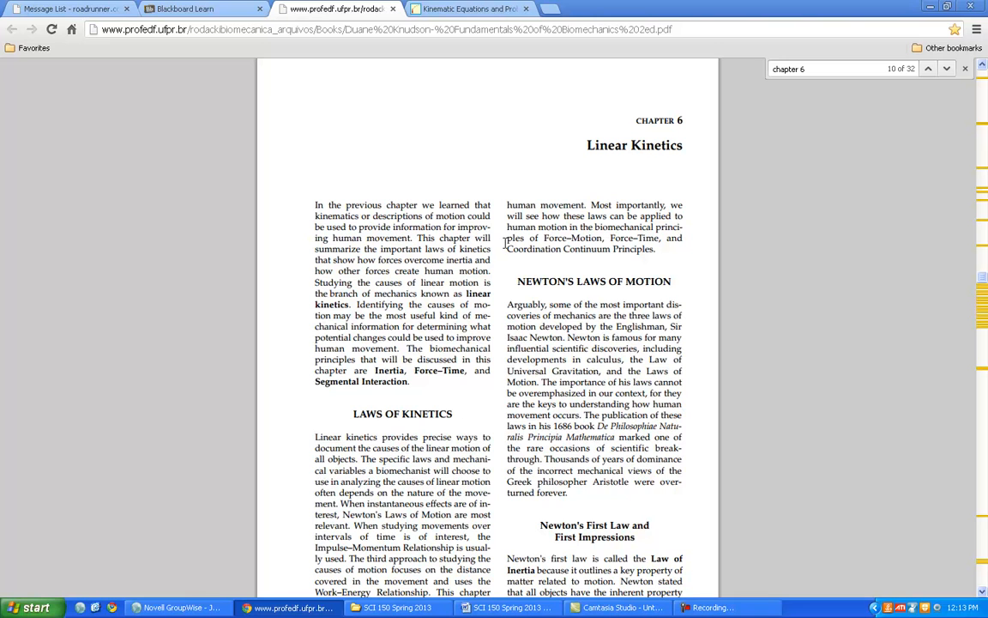
mouse_move(494, 261)
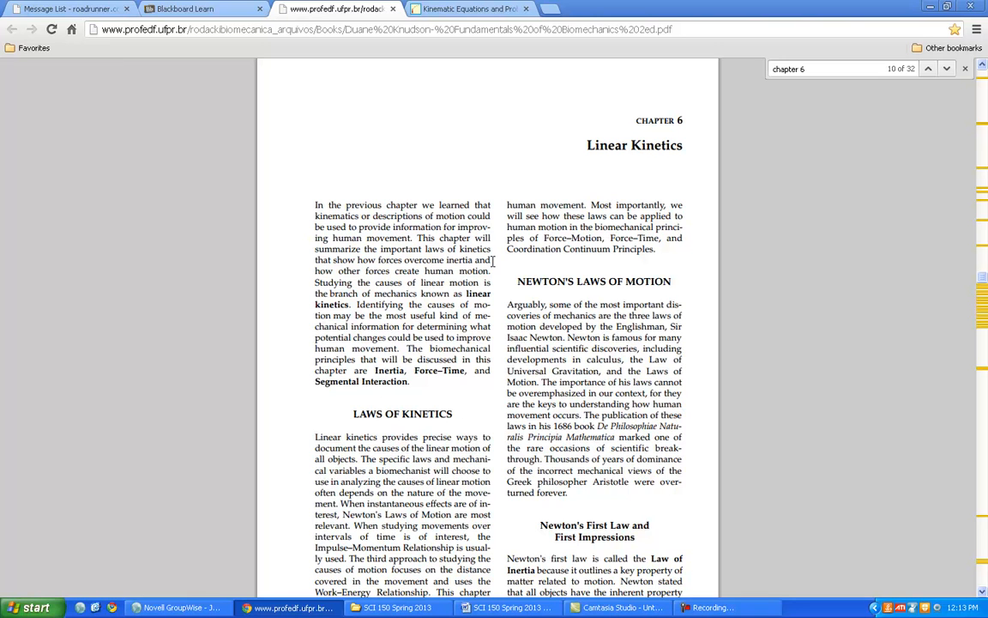
scroll(down, 3)
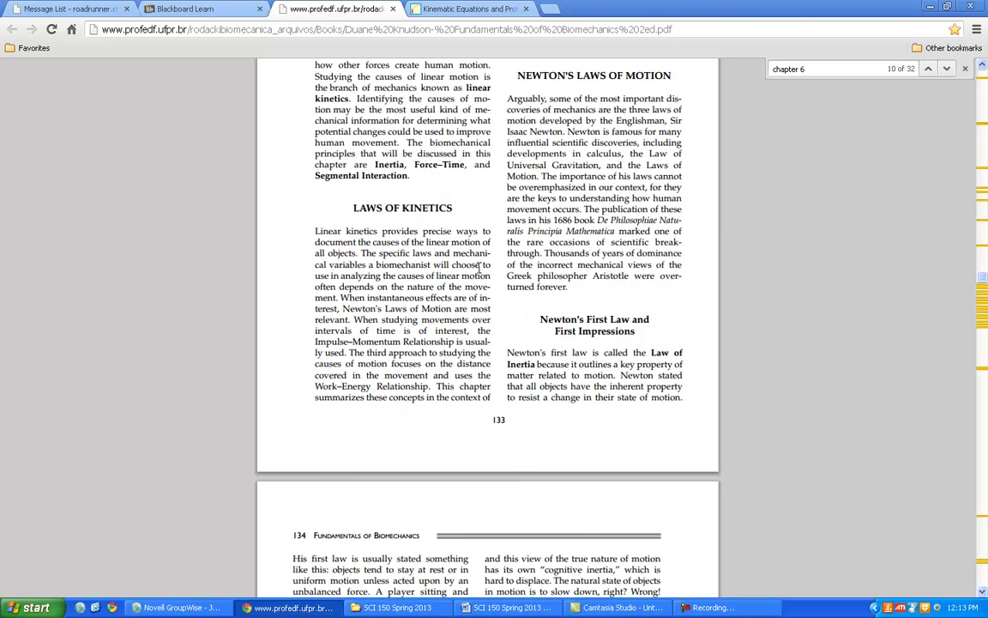
scroll(down, 3)
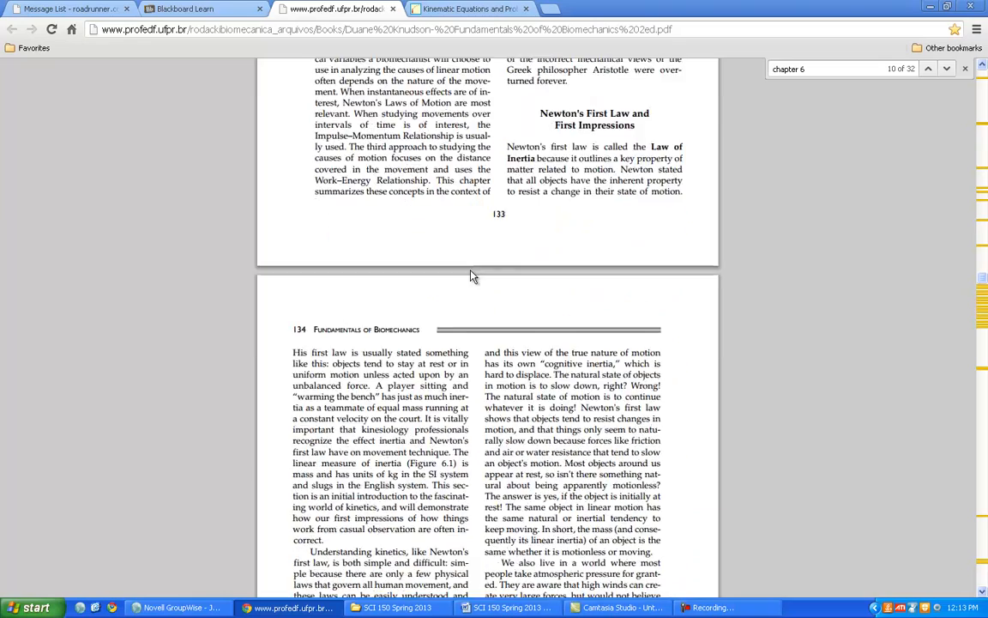
scroll(down, 3)
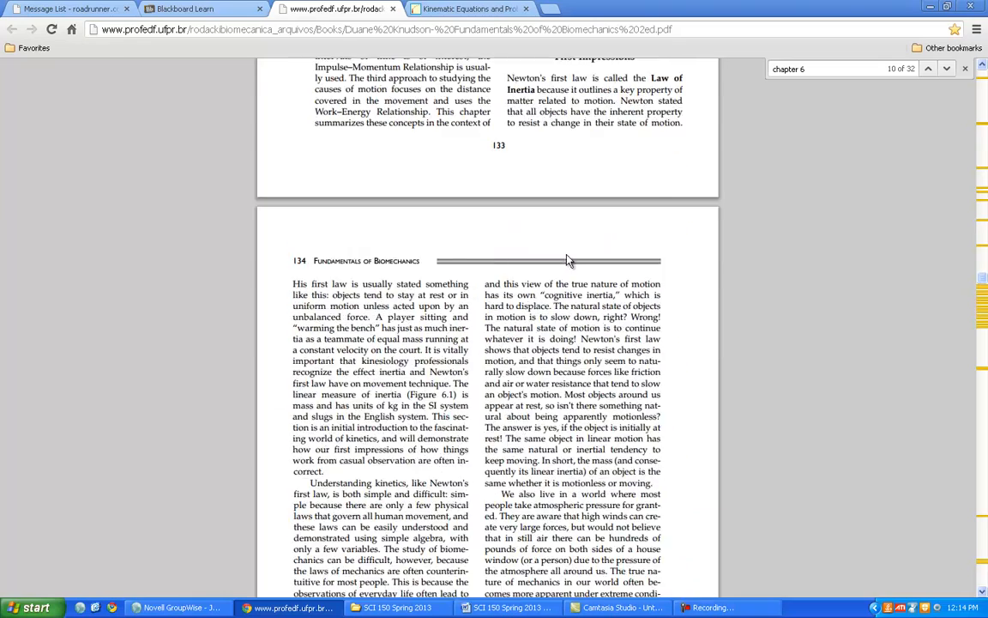
scroll(down, 3)
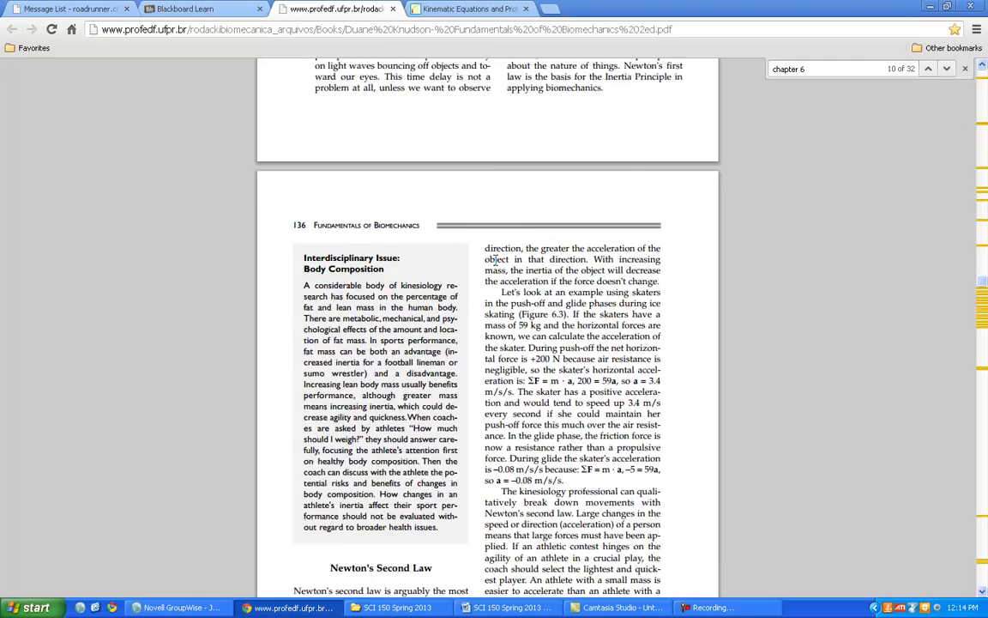
scroll(down, 3)
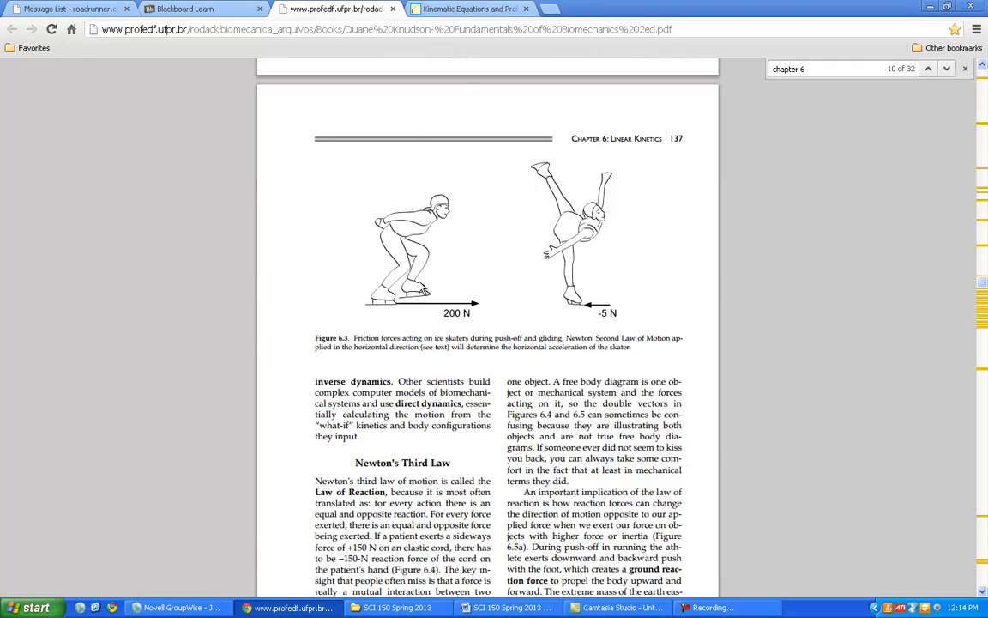
scroll(down, 3)
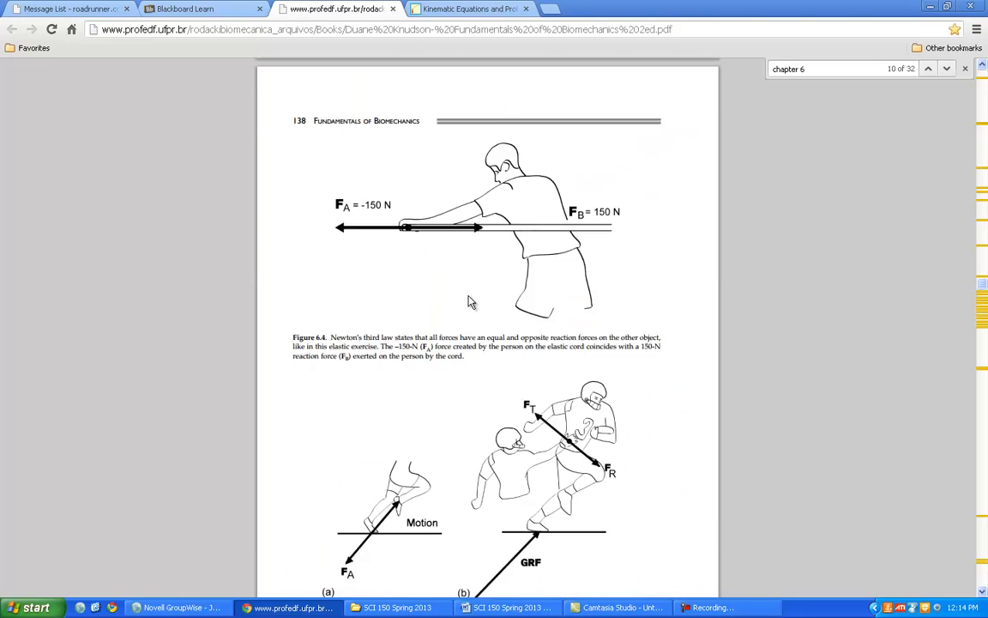
scroll(down, 3)
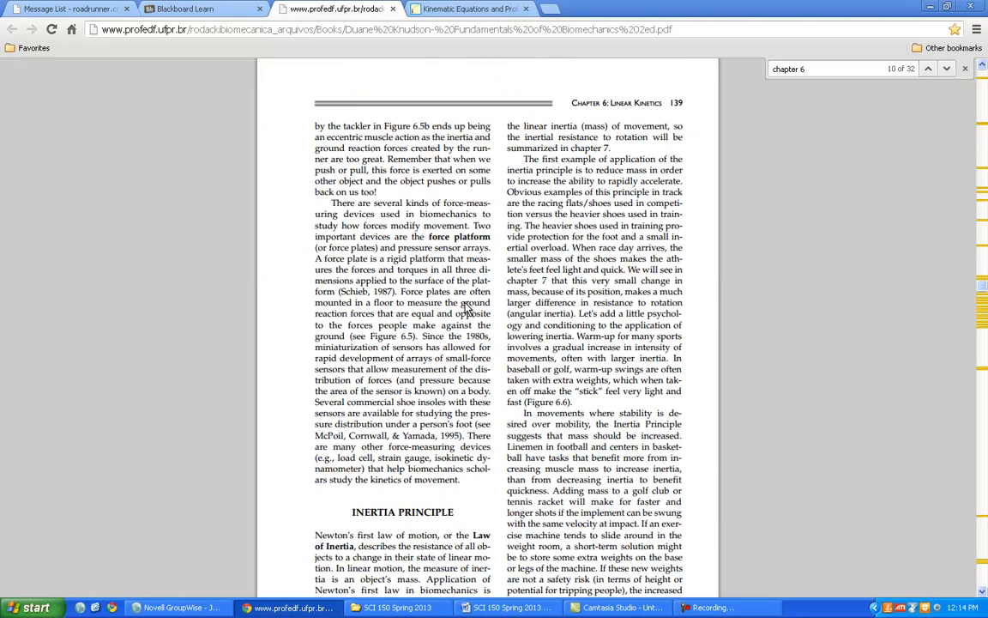
scroll(down, 3)
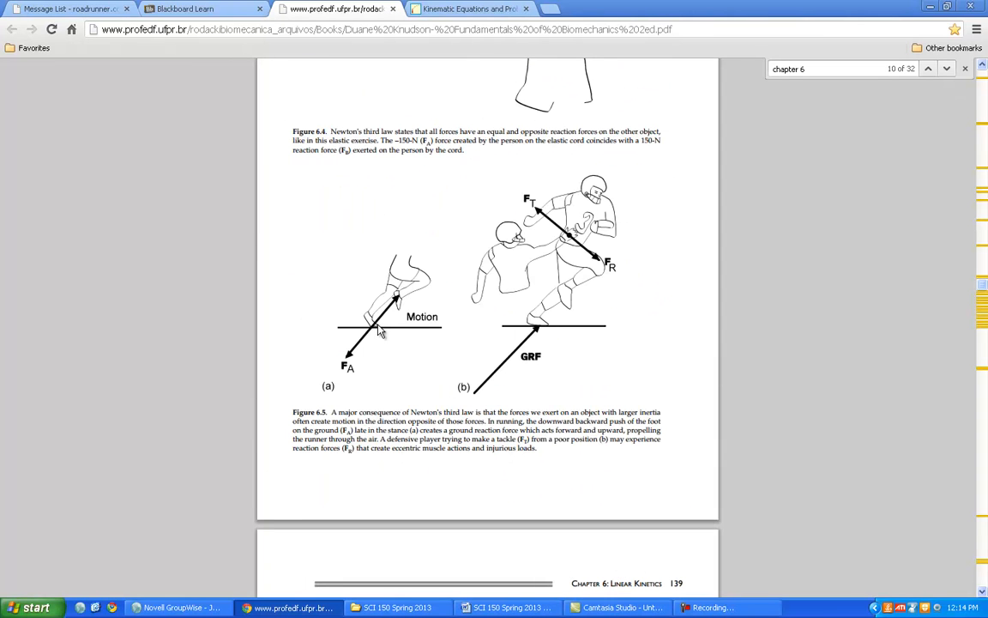
mouse_move(406, 309)
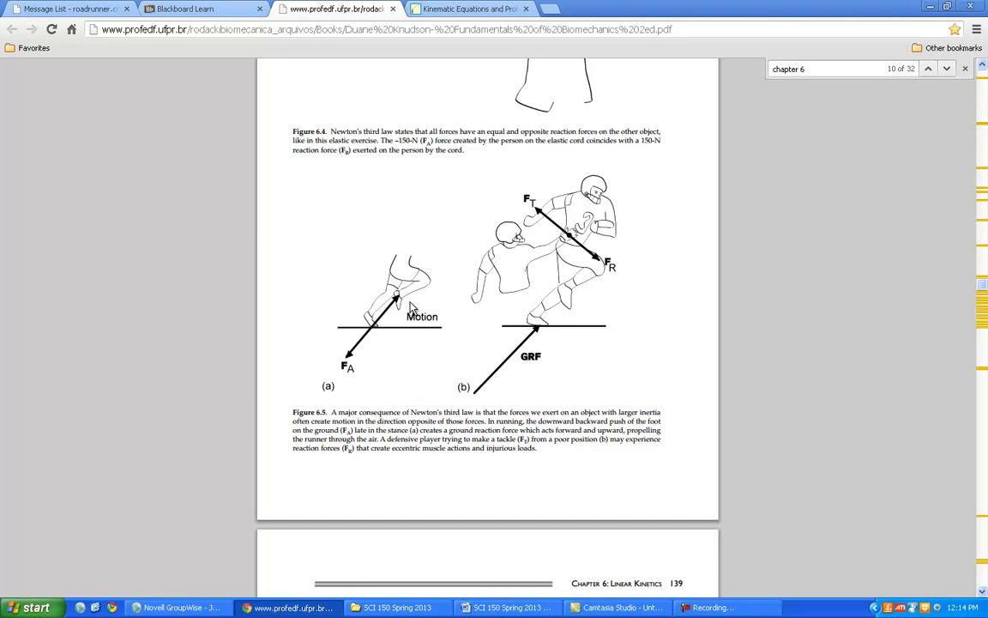